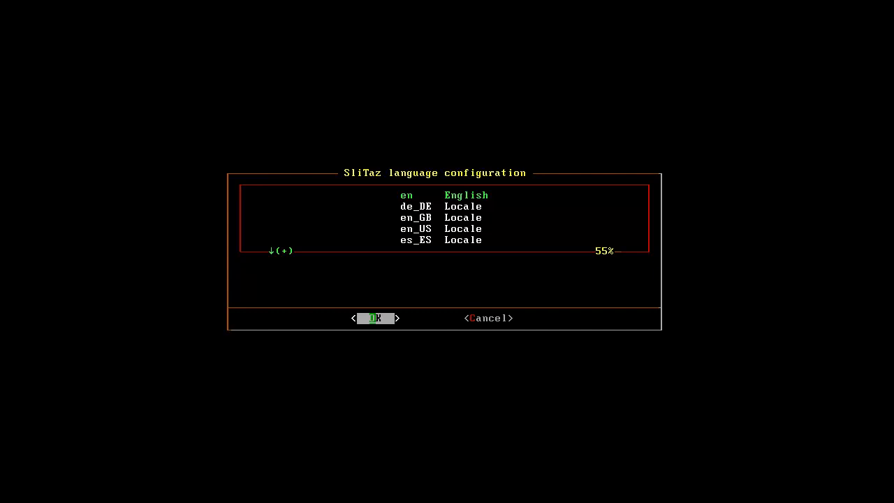
Choose English as the system language and USA as the keymap to load the desktop.
{"action": "left_click", "coordinate": [376, 318]}
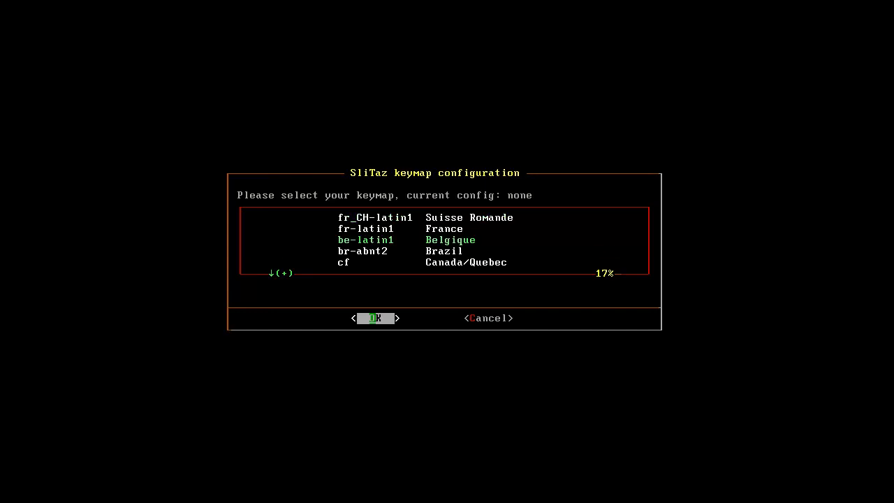
{"action": "scroll", "scroll_direction": "down", "scroll_amount": 3}
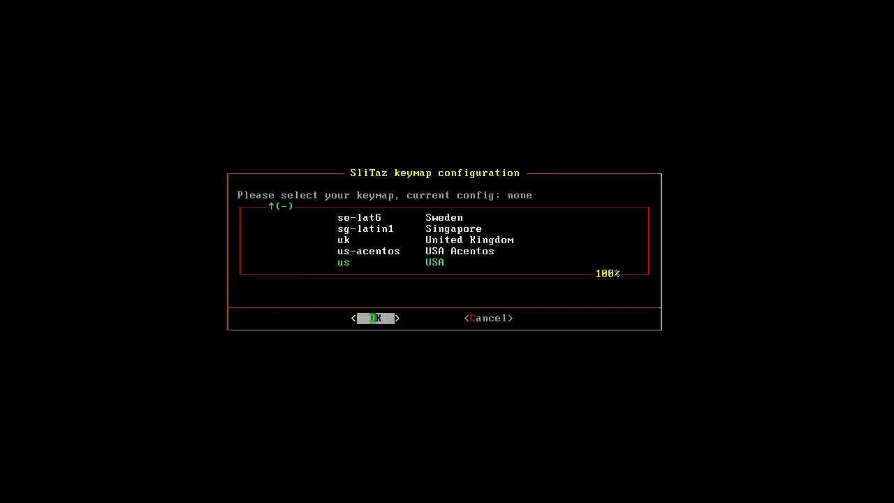
{"action": "left_click", "coordinate": [374, 318]}
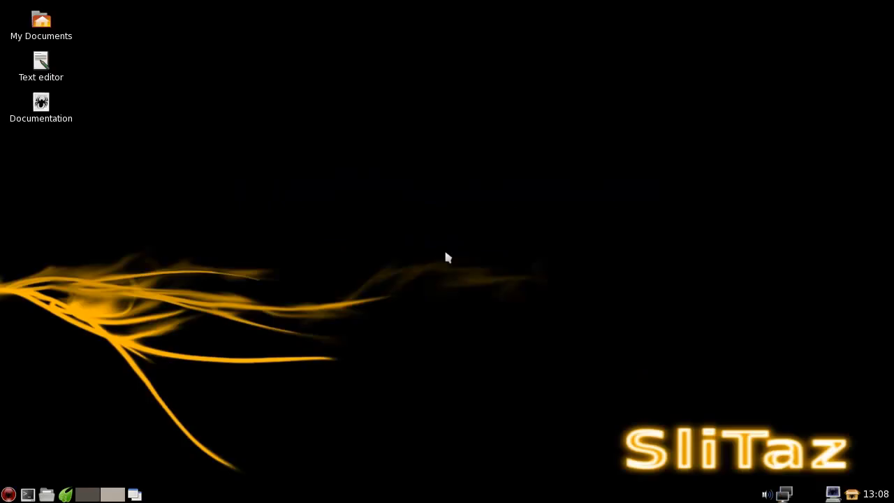
{"action": "mouse_move", "coordinate": [220, 168]}
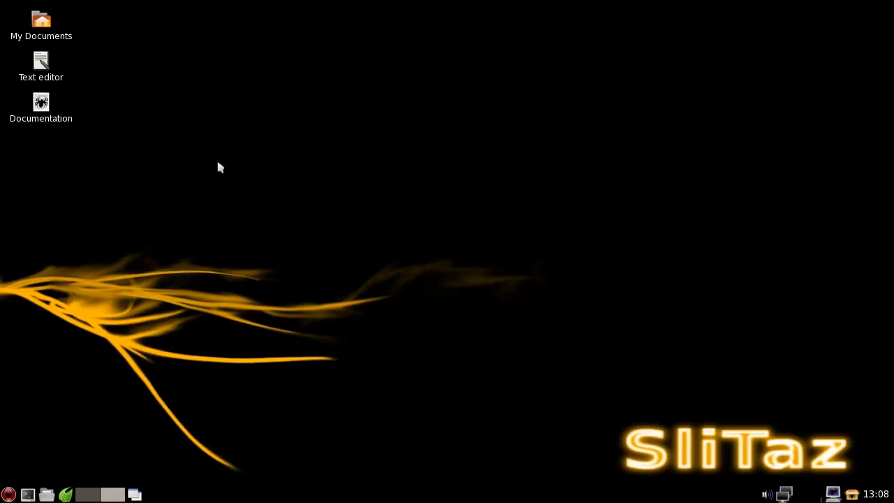
{"action": "mouse_move", "coordinate": [696, 444]}
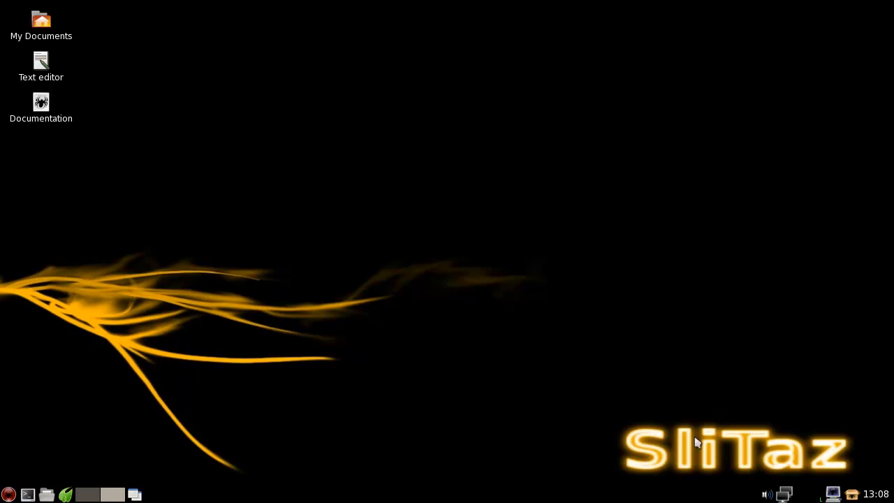
{"action": "mouse_move", "coordinate": [777, 491]}
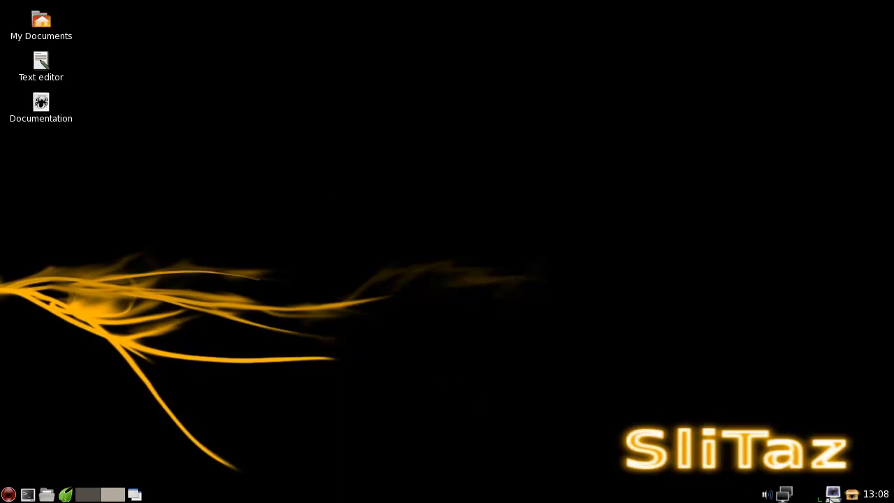
{"action": "mouse_move", "coordinate": [833, 493]}
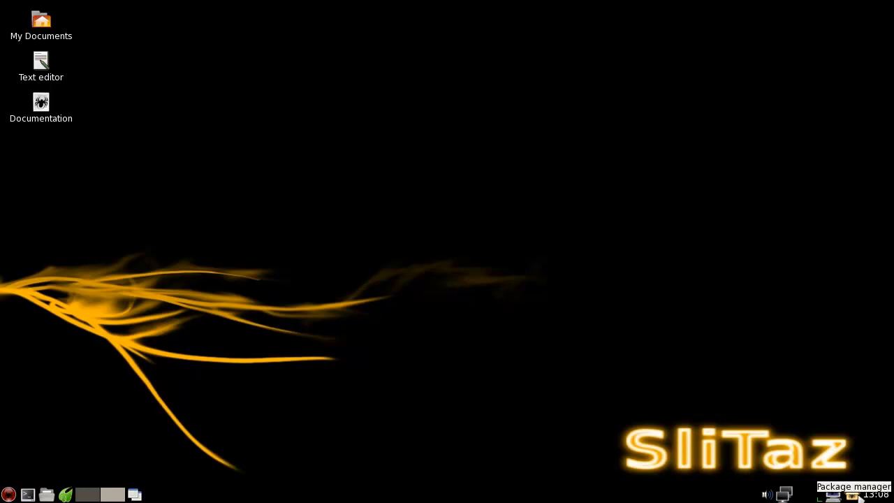
{"action": "left_click", "coordinate": [8, 493]}
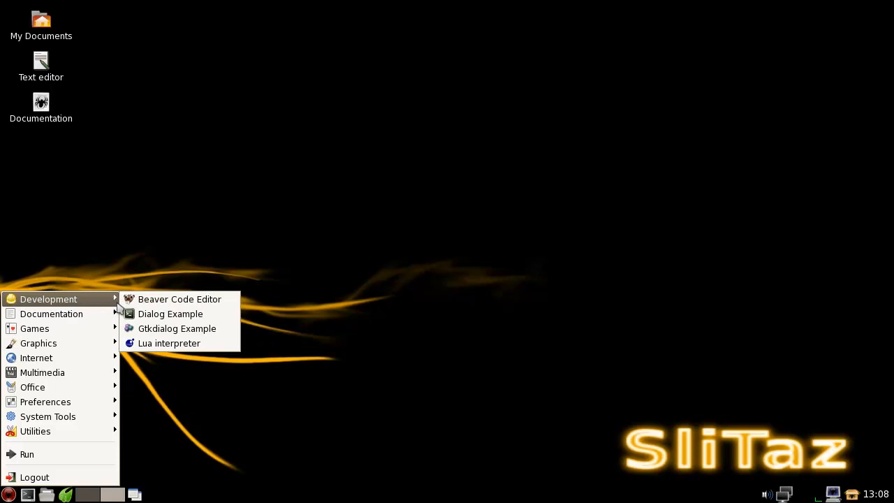
{"action": "mouse_move", "coordinate": [169, 343]}
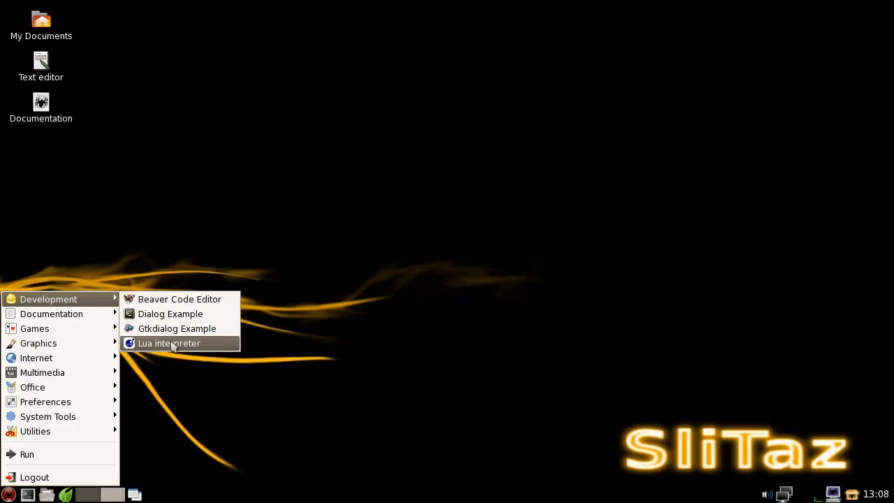
{"action": "mouse_move", "coordinate": [161, 349]}
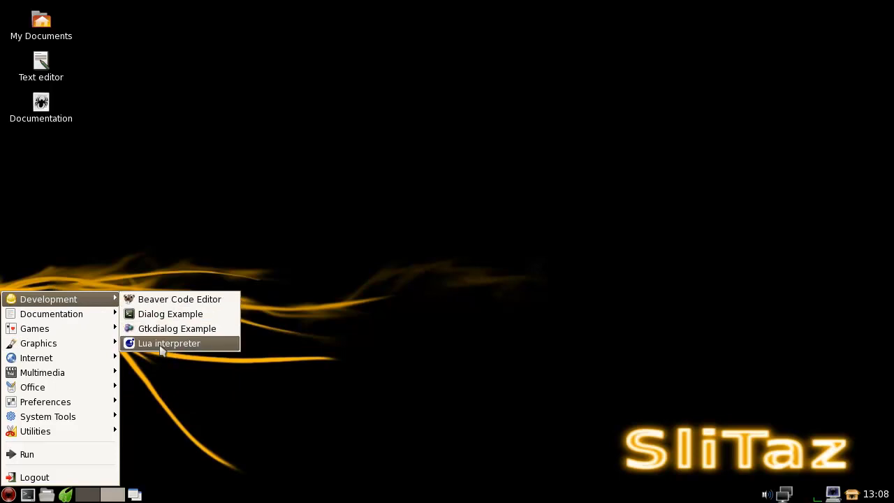
{"action": "mouse_move", "coordinate": [51, 313]}
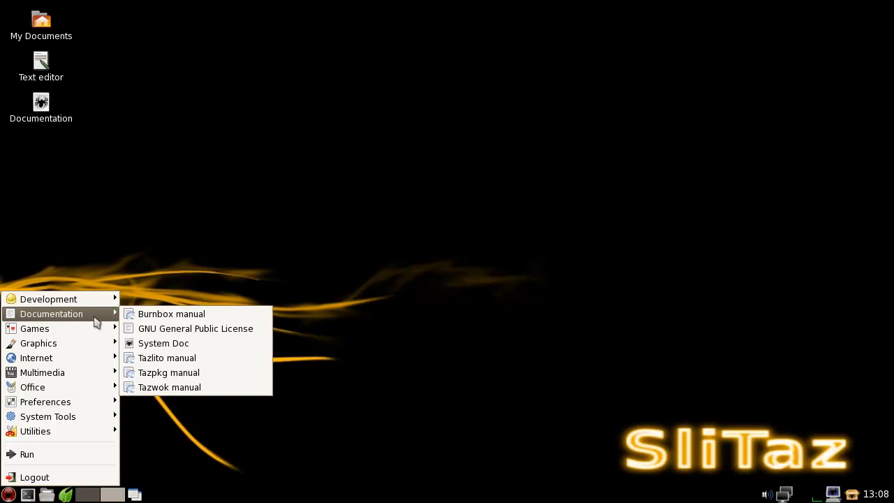
{"action": "mouse_move", "coordinate": [106, 327]}
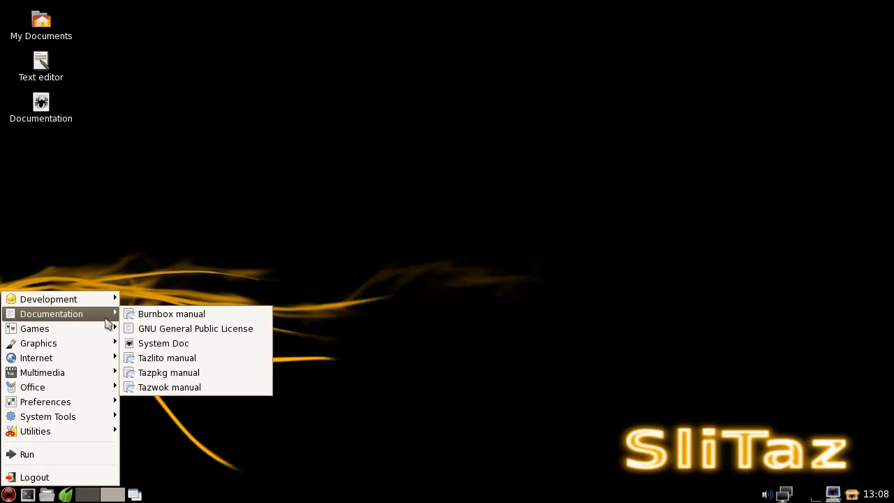
{"action": "mouse_move", "coordinate": [35, 328]}
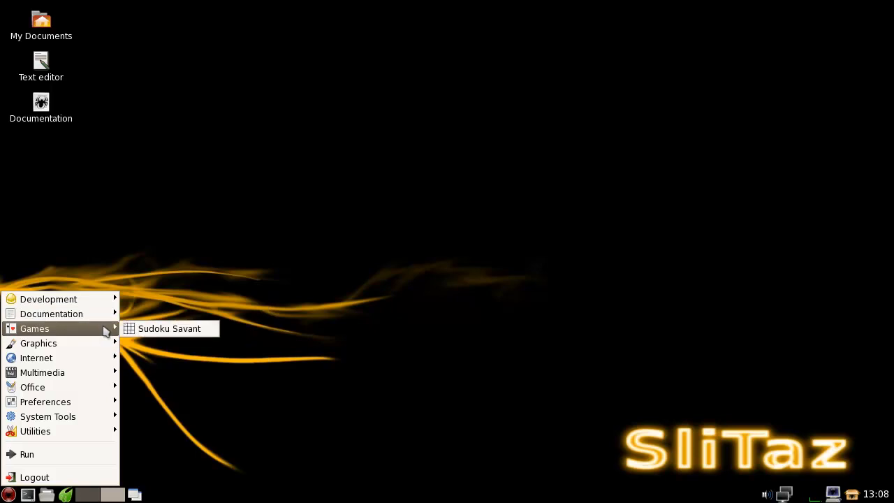
{"action": "mouse_move", "coordinate": [38, 342]}
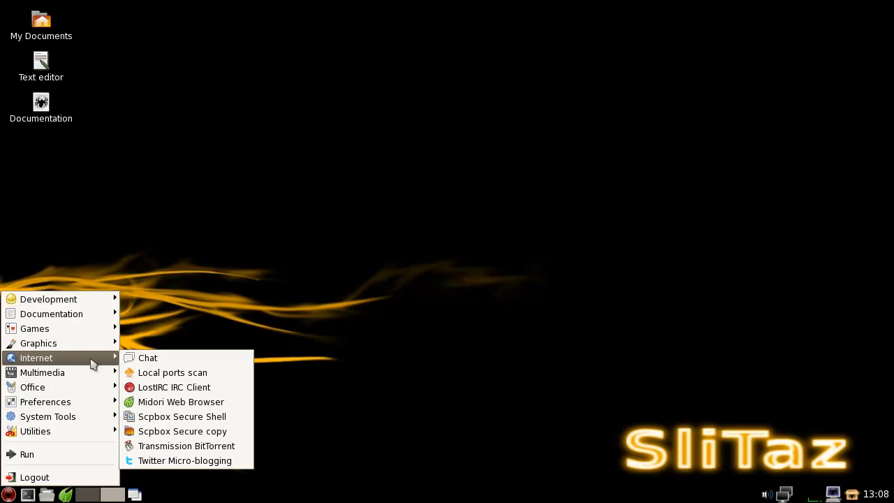
{"action": "mouse_move", "coordinate": [173, 423]}
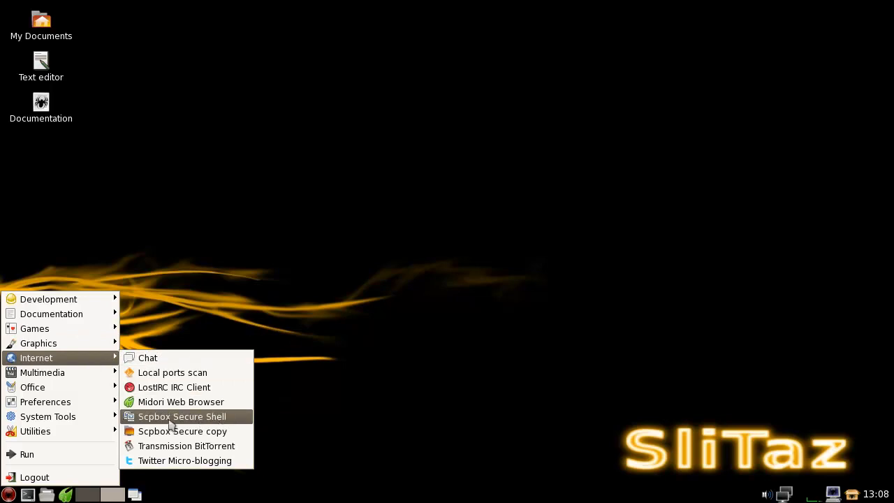
{"action": "mouse_move", "coordinate": [42, 372]}
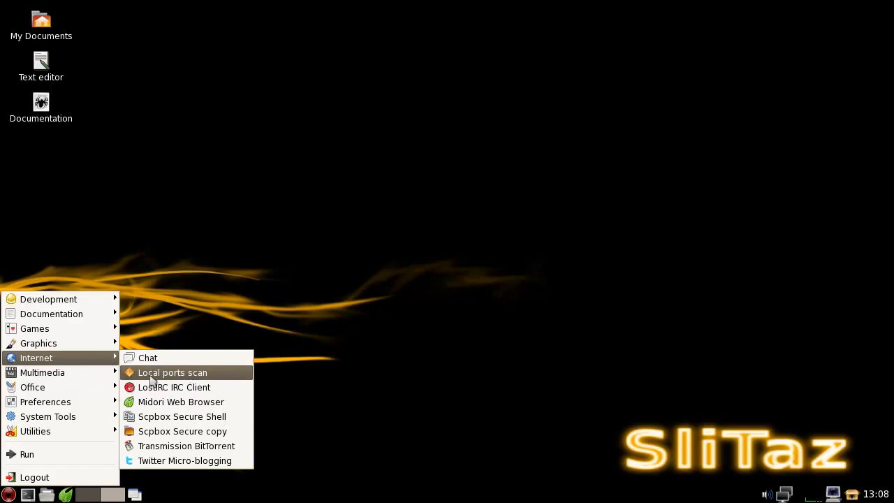
{"action": "mouse_move", "coordinate": [129, 386]}
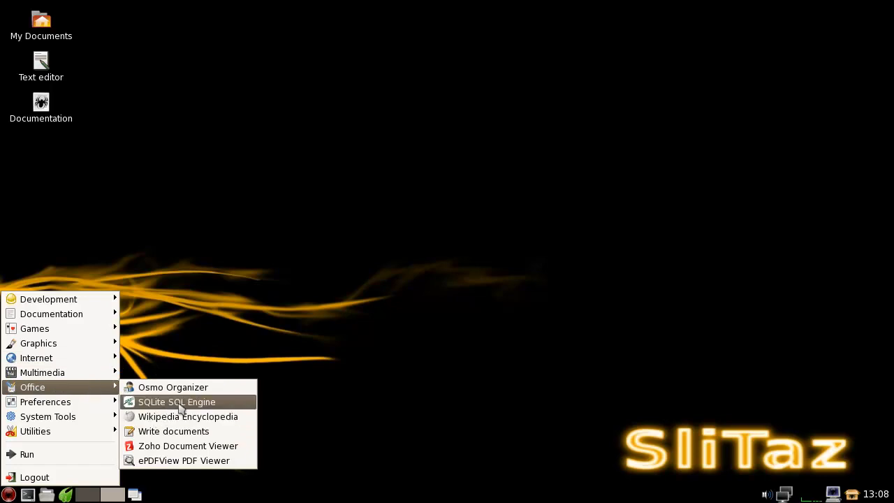
{"action": "mouse_move", "coordinate": [176, 401]}
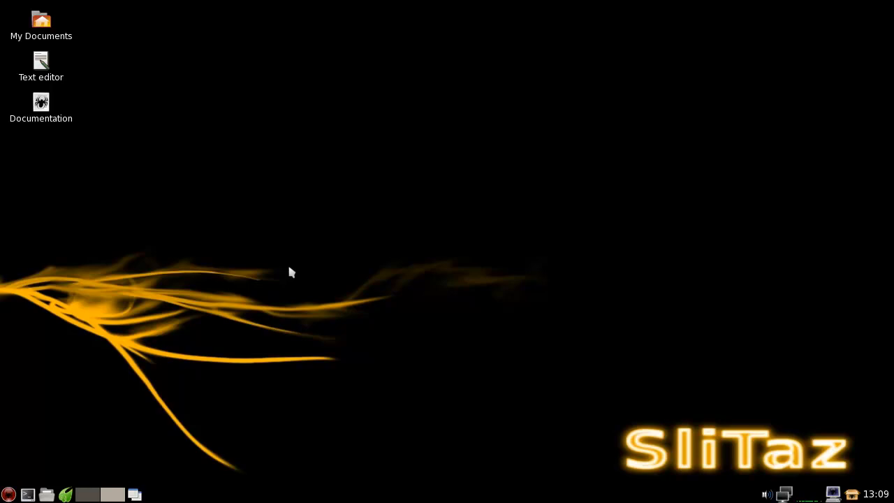
{"action": "mouse_move", "coordinate": [139, 239]}
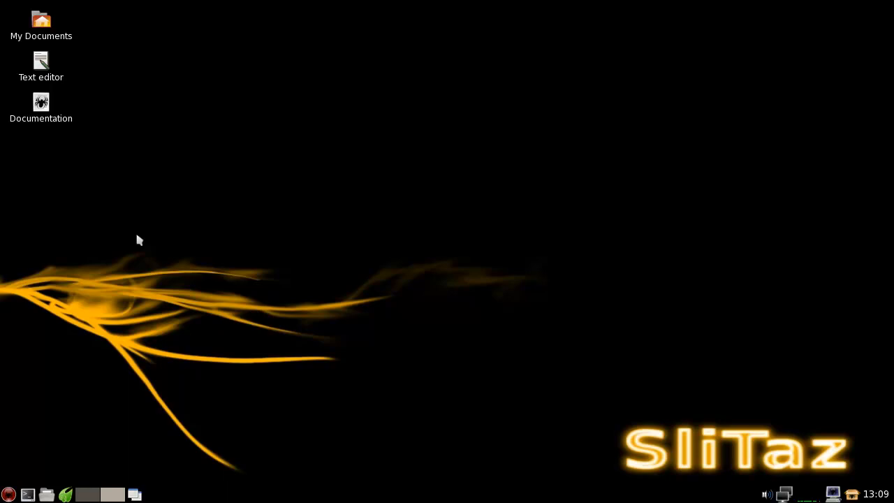
{"action": "mouse_move", "coordinate": [214, 238]}
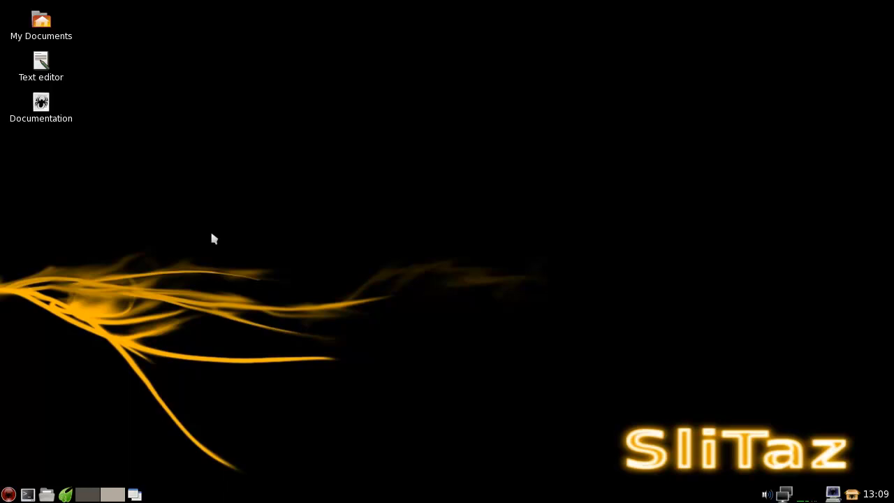
{"action": "mouse_move", "coordinate": [466, 289]}
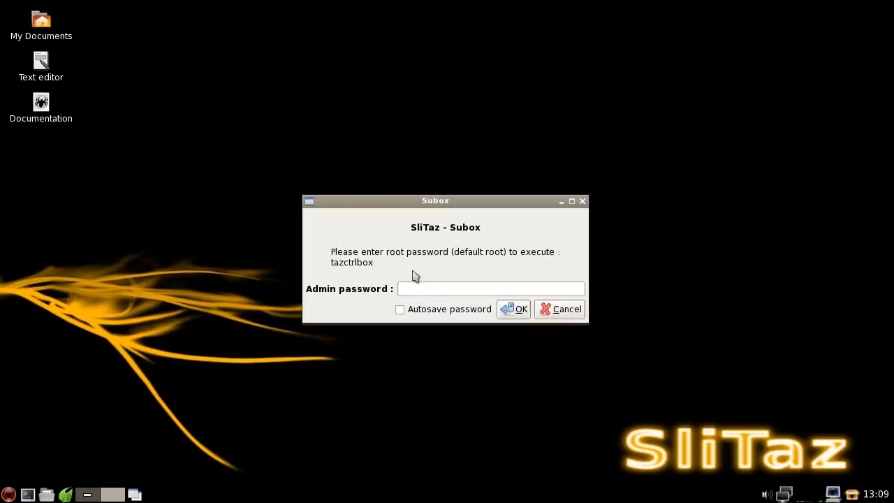
Submit the root password for tazctrlbox, then again for tazpkgbox to open Packages Manager.
{"action": "left_click", "coordinate": [491, 288]}
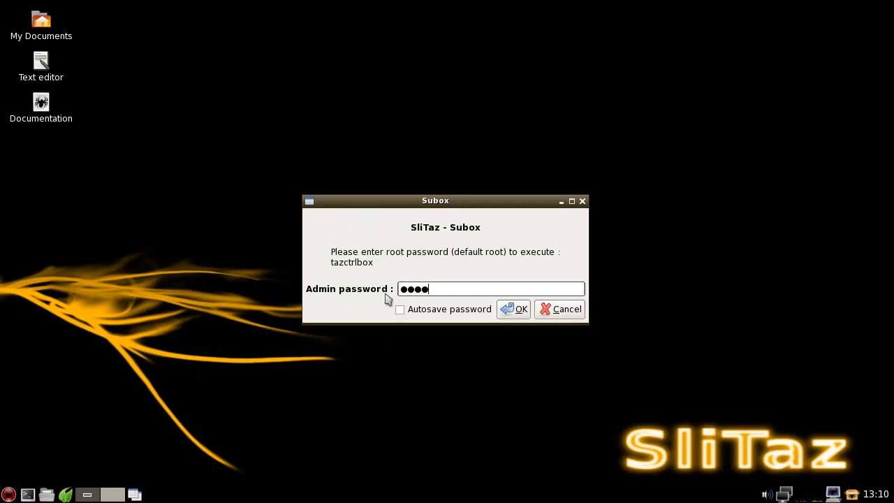
{"action": "left_click", "coordinate": [518, 309]}
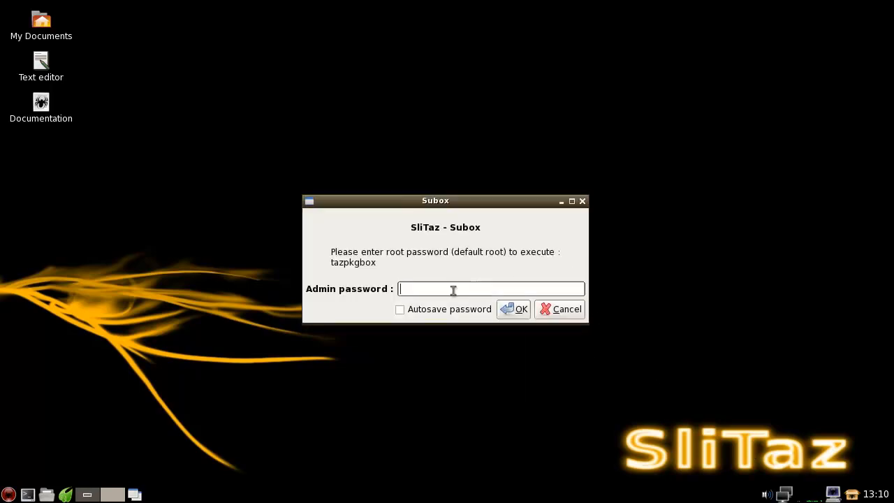
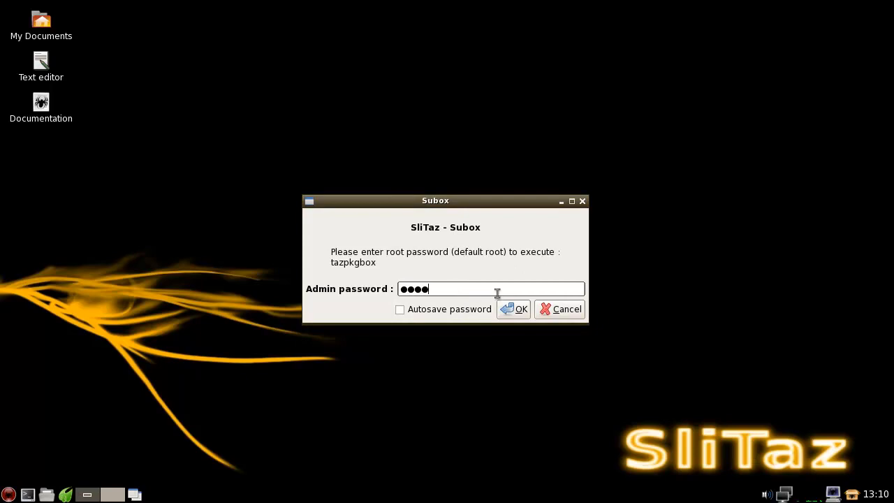
{"action": "left_click", "coordinate": [514, 309]}
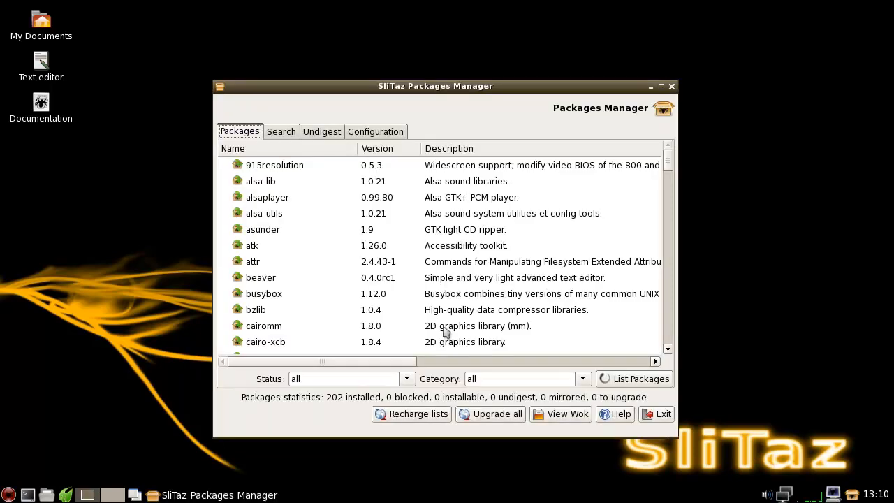
{"action": "mouse_move", "coordinate": [401, 188]}
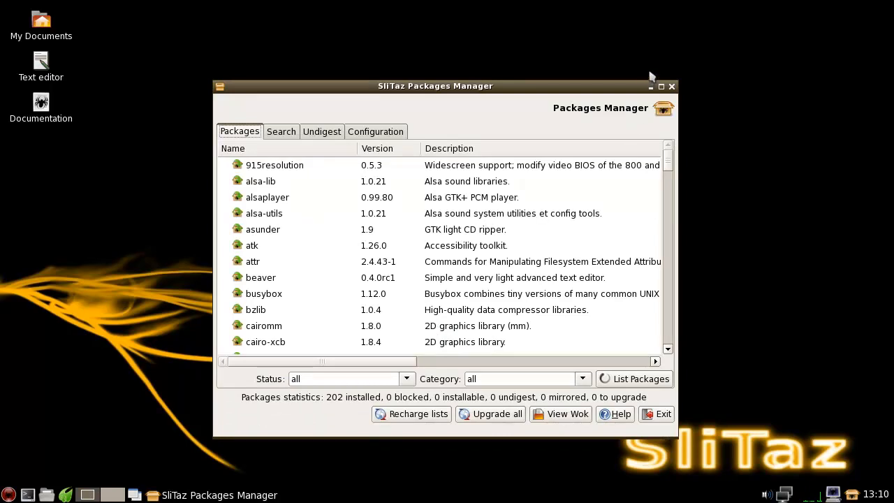
{"action": "left_click", "coordinate": [672, 86]}
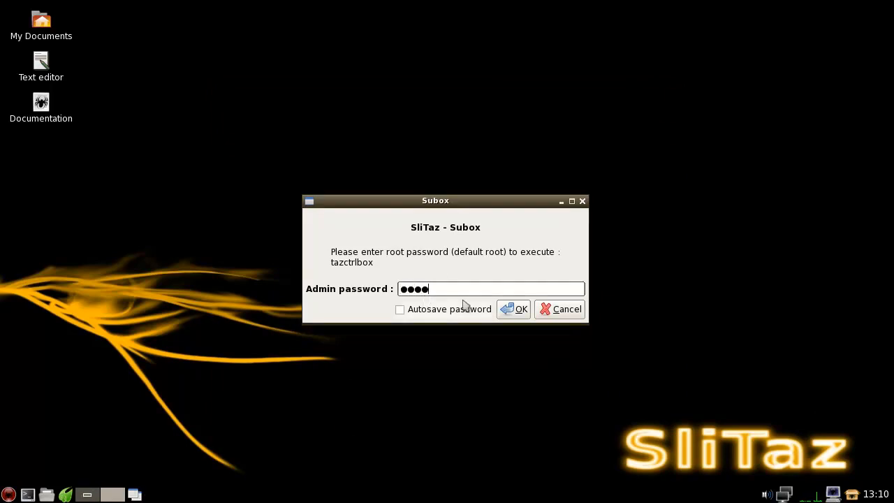
{"action": "left_click", "coordinate": [519, 309]}
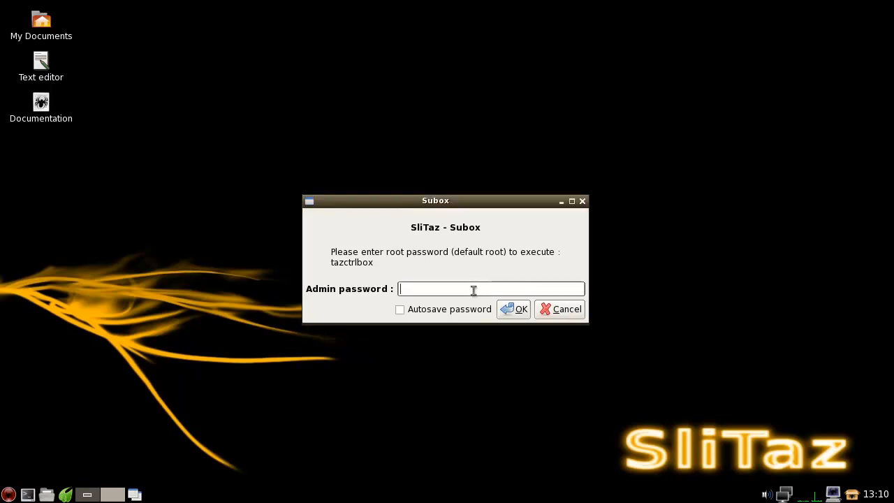
{"action": "type", "text": "root"}
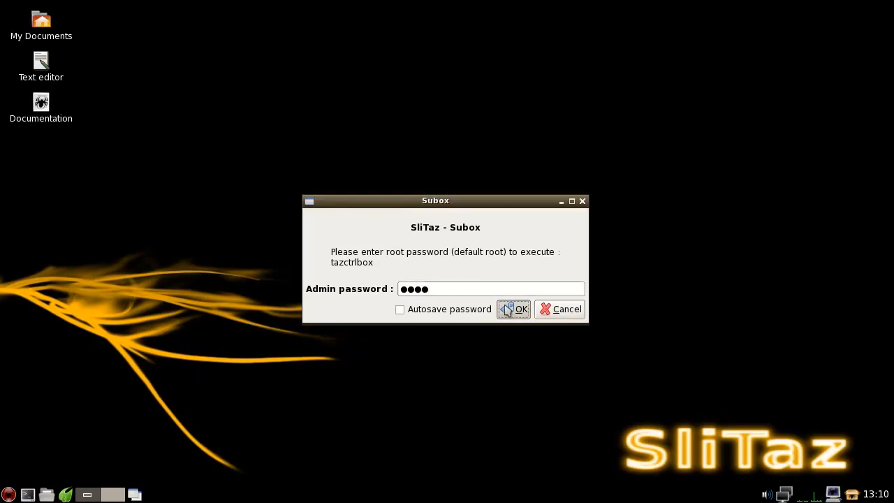
Launch Control Box and view its Login manager and Users tabs, listing only tux.
{"action": "left_click", "coordinate": [514, 308]}
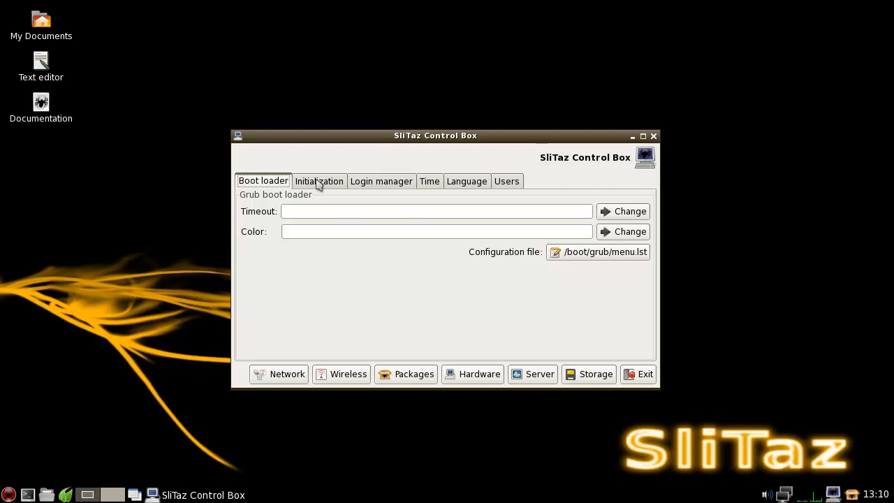
{"action": "mouse_move", "coordinate": [298, 173]}
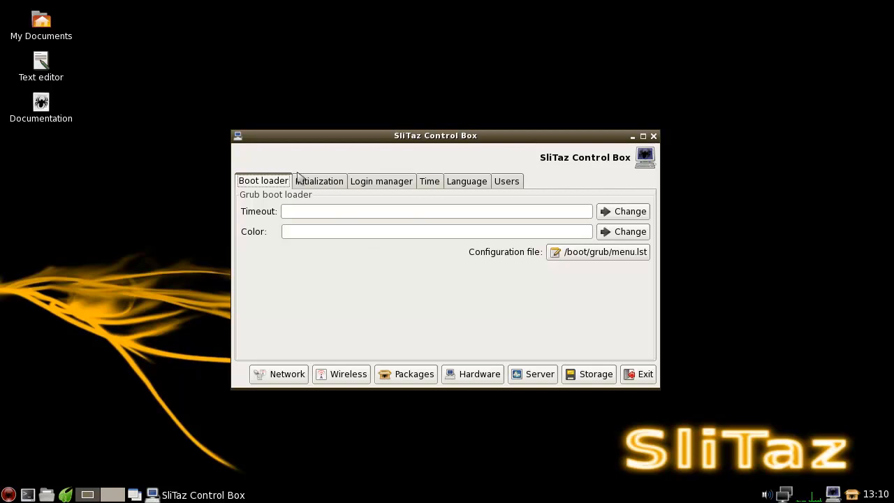
{"action": "mouse_move", "coordinate": [325, 187]}
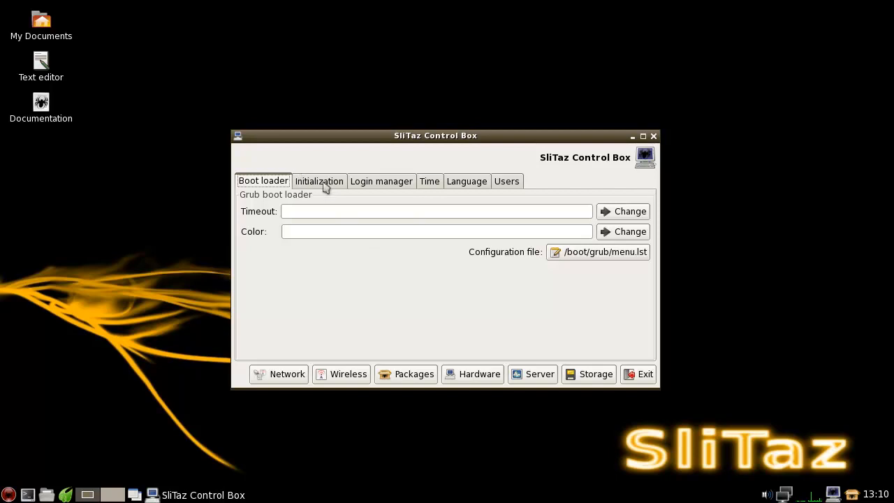
{"action": "left_click", "coordinate": [381, 181]}
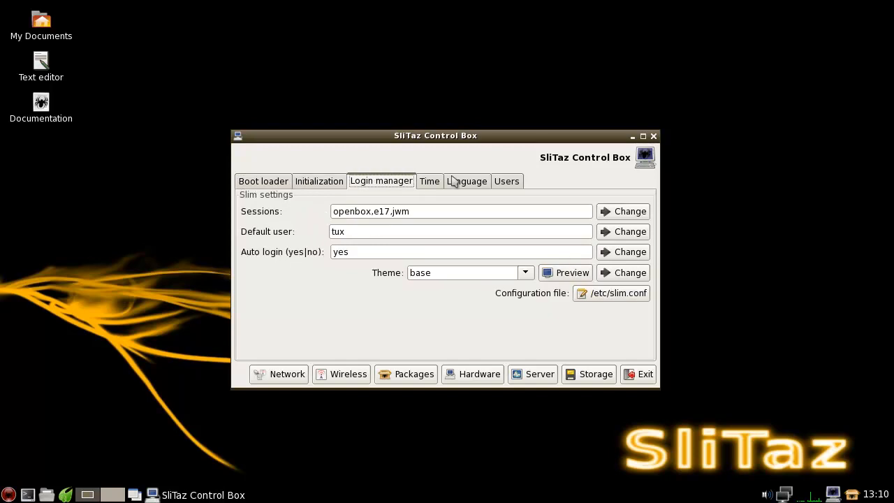
{"action": "mouse_move", "coordinate": [434, 180]}
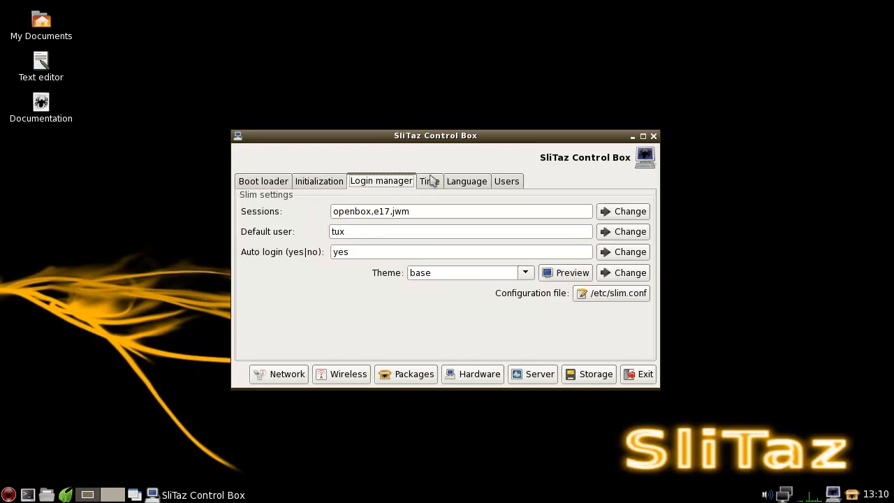
{"action": "left_click", "coordinate": [506, 181]}
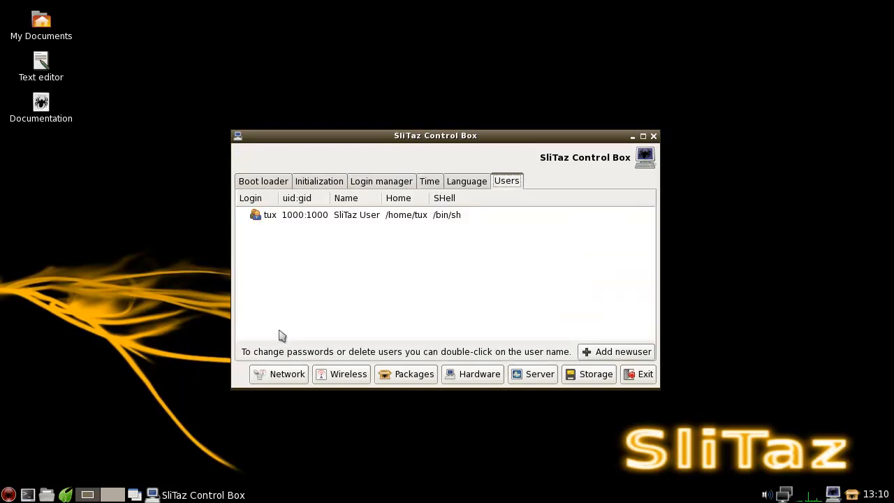
{"action": "left_click", "coordinate": [279, 373]}
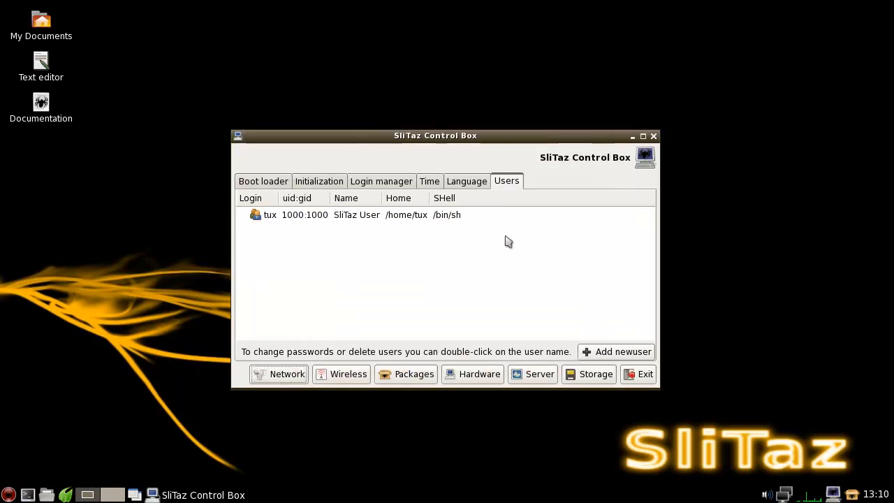
{"action": "left_click", "coordinate": [341, 374]}
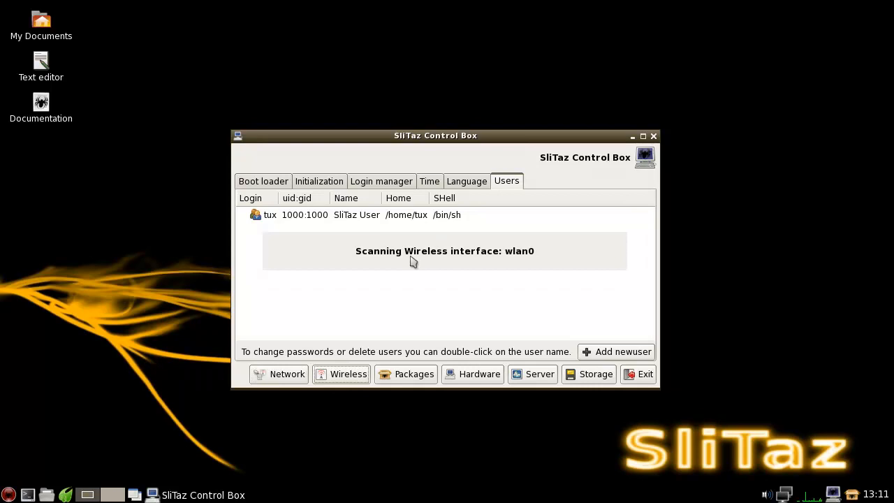
{"action": "mouse_move", "coordinate": [419, 270]}
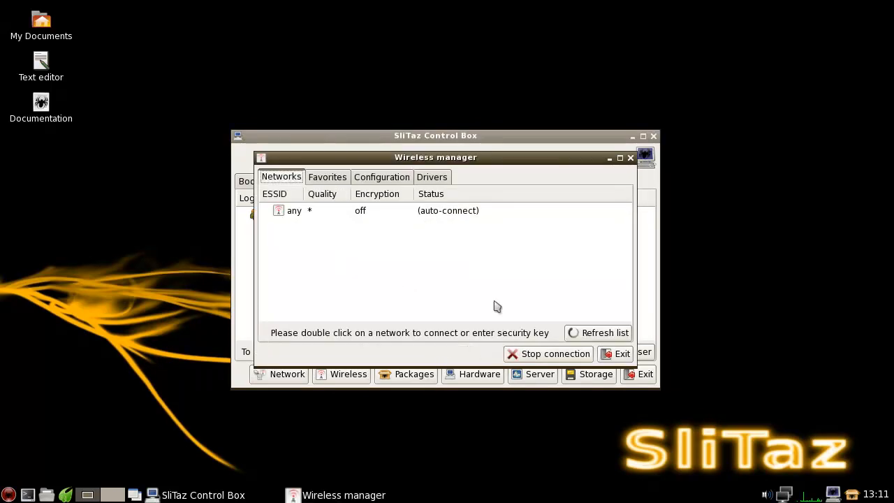
{"action": "left_click", "coordinate": [631, 157]}
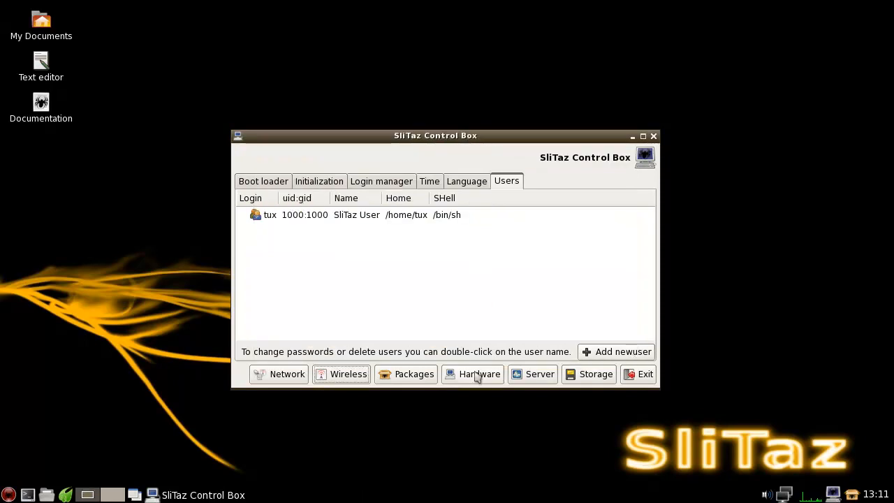
{"action": "left_click", "coordinate": [479, 374]}
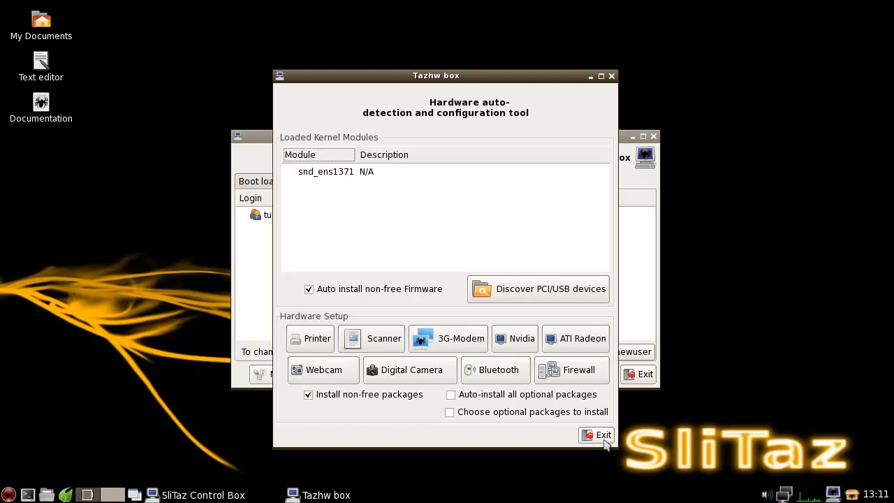
{"action": "left_click", "coordinate": [596, 435]}
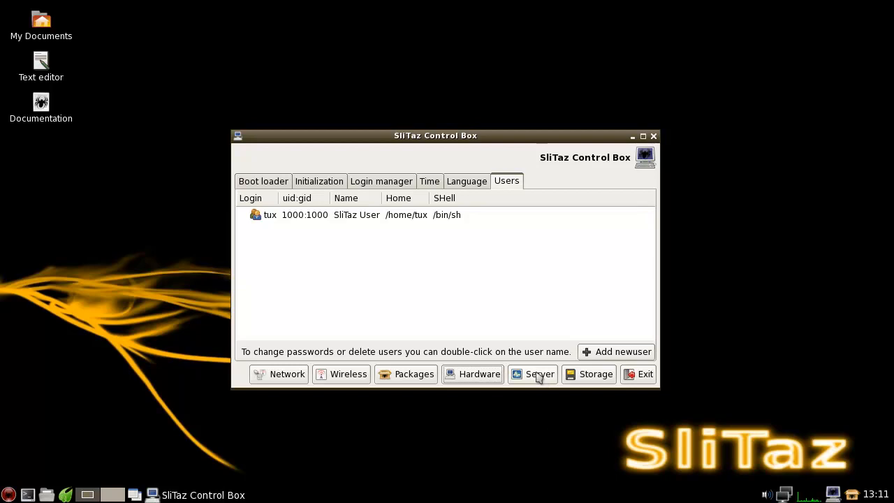
Browse Server Manager's PXE and DHCP settings, quit it, and launch Mountbox from Storage.
{"action": "left_click", "coordinate": [539, 374]}
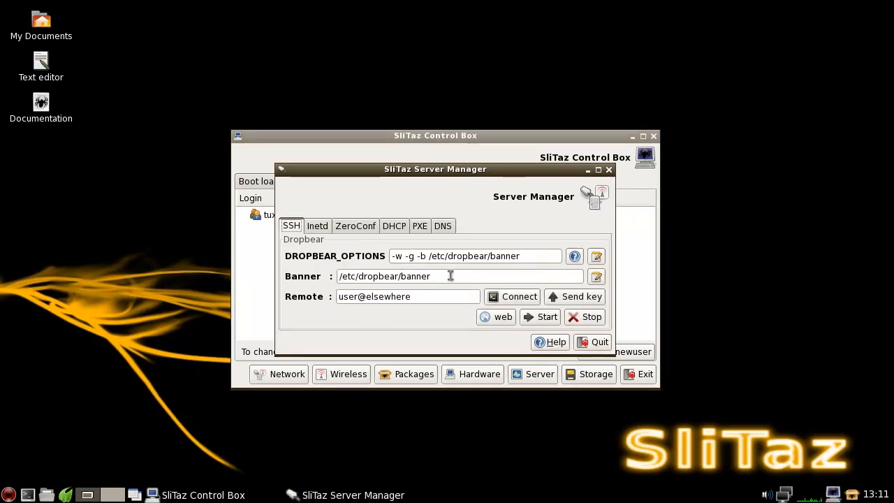
{"action": "mouse_move", "coordinate": [440, 296]}
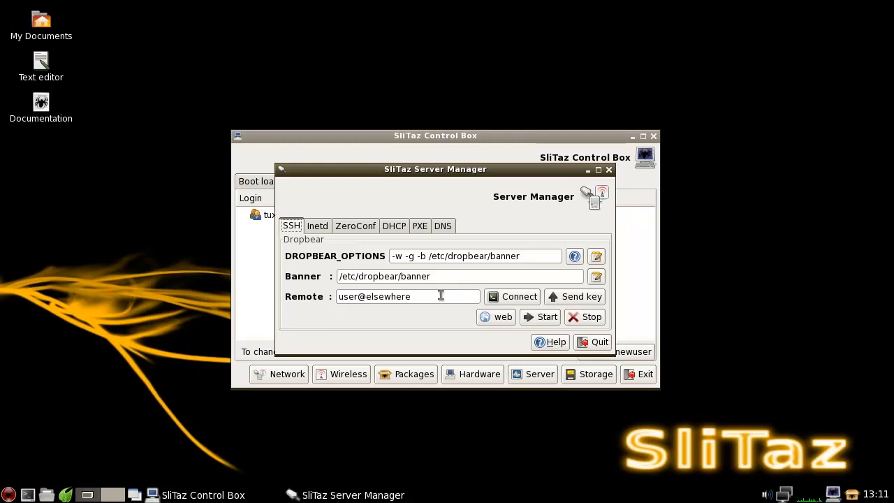
{"action": "mouse_move", "coordinate": [314, 225]}
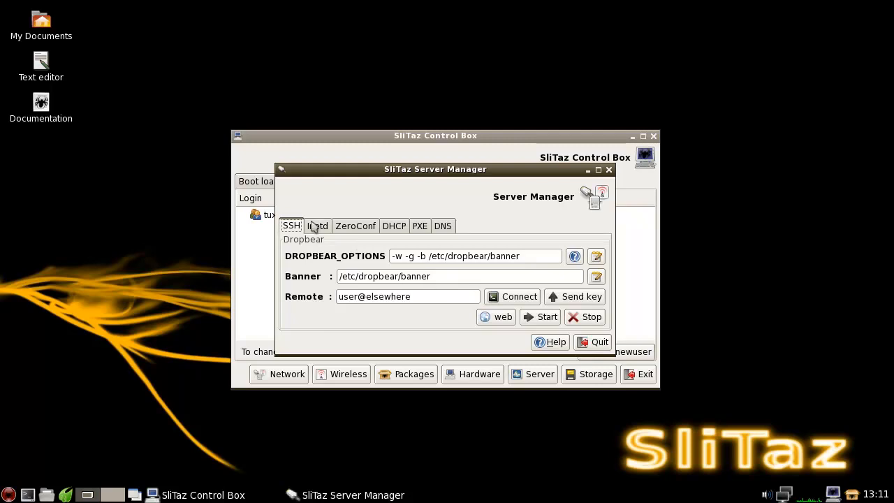
{"action": "mouse_move", "coordinate": [380, 236]}
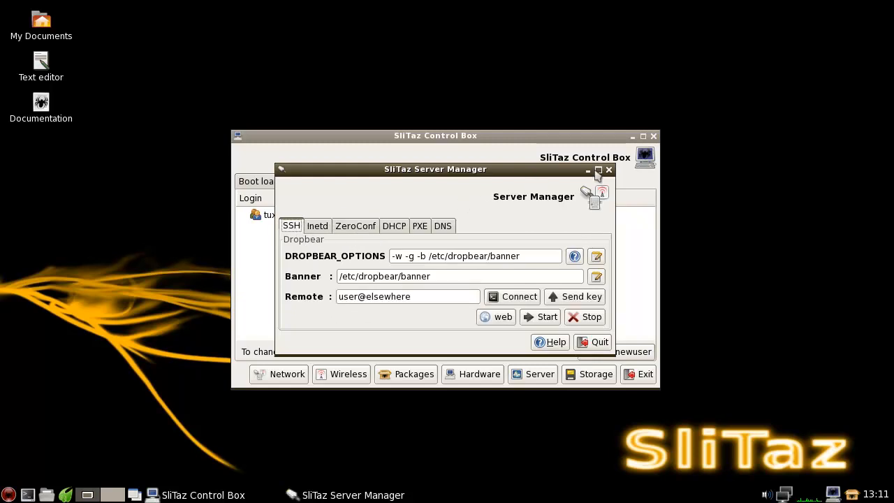
{"action": "left_click", "coordinate": [419, 225]}
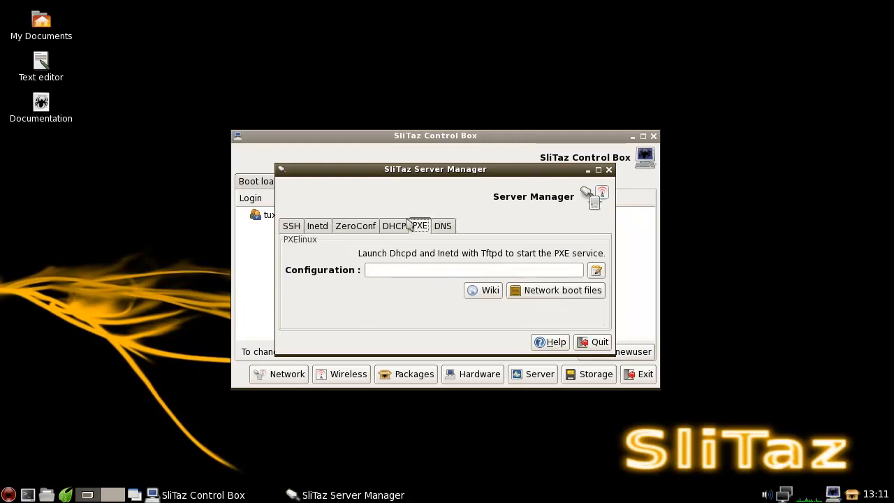
{"action": "left_click", "coordinate": [393, 226]}
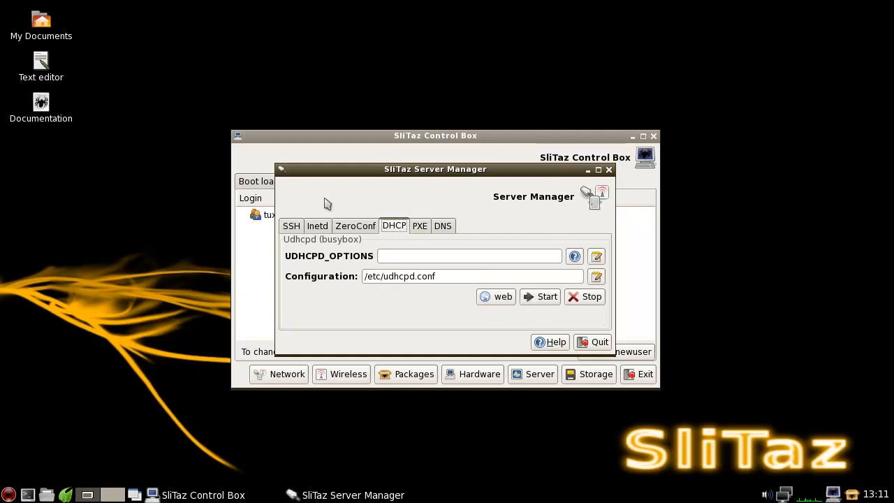
{"action": "left_click", "coordinate": [608, 169]}
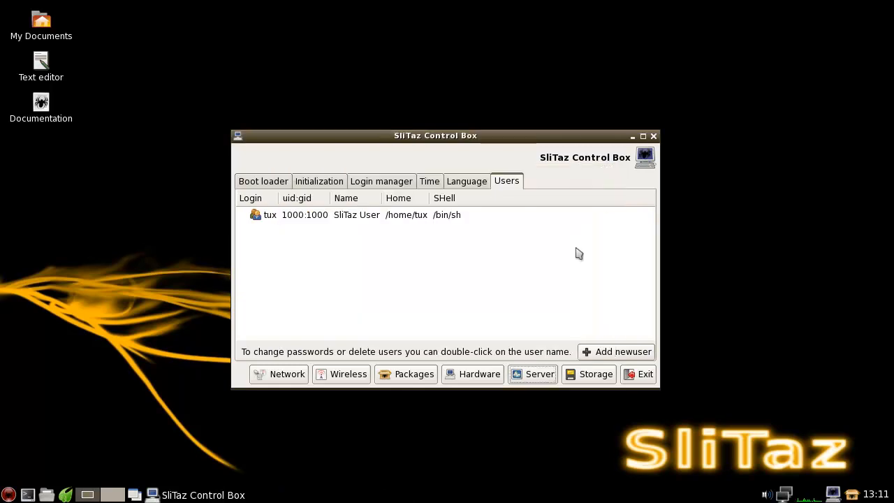
{"action": "mouse_move", "coordinate": [389, 269]}
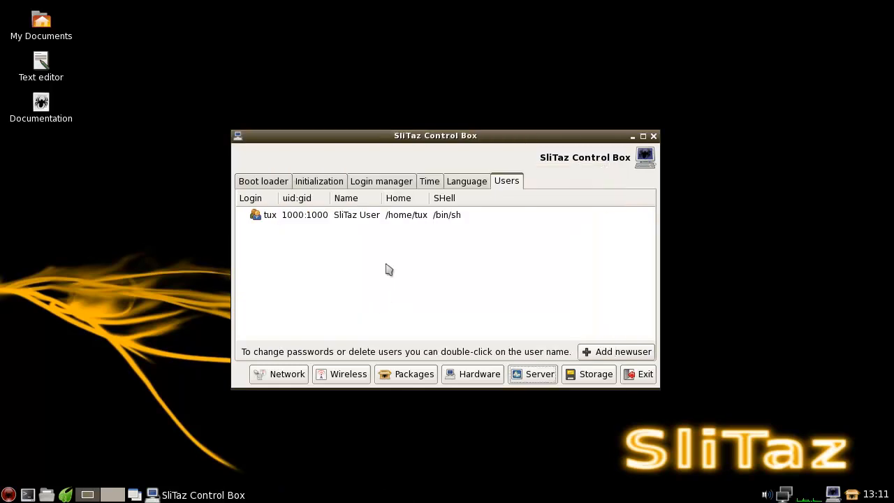
{"action": "mouse_move", "coordinate": [451, 274]}
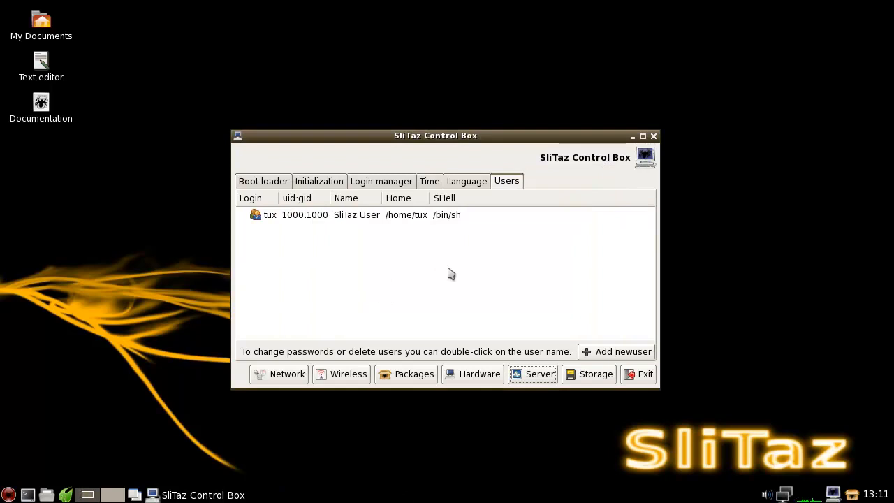
{"action": "mouse_move", "coordinate": [581, 384]}
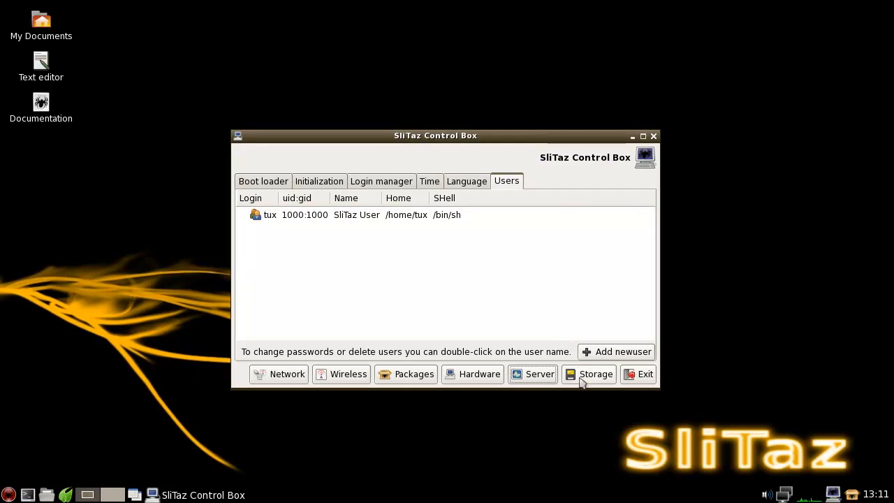
{"action": "left_click", "coordinate": [595, 373]}
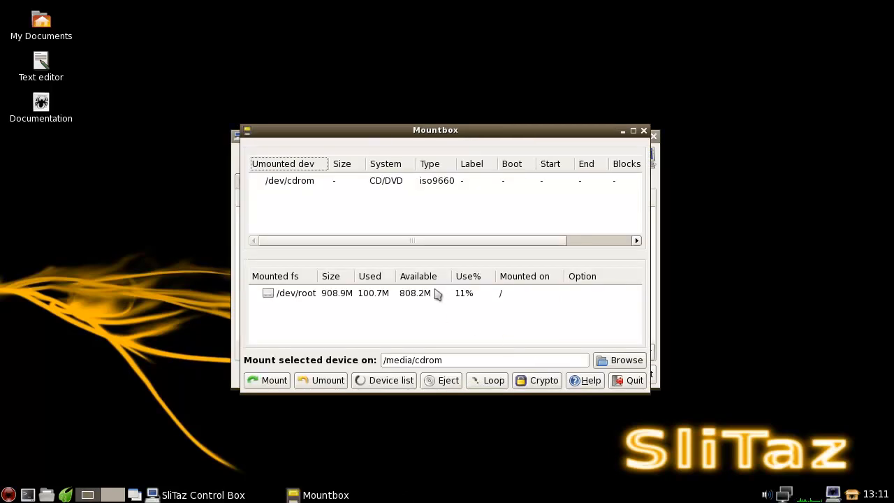